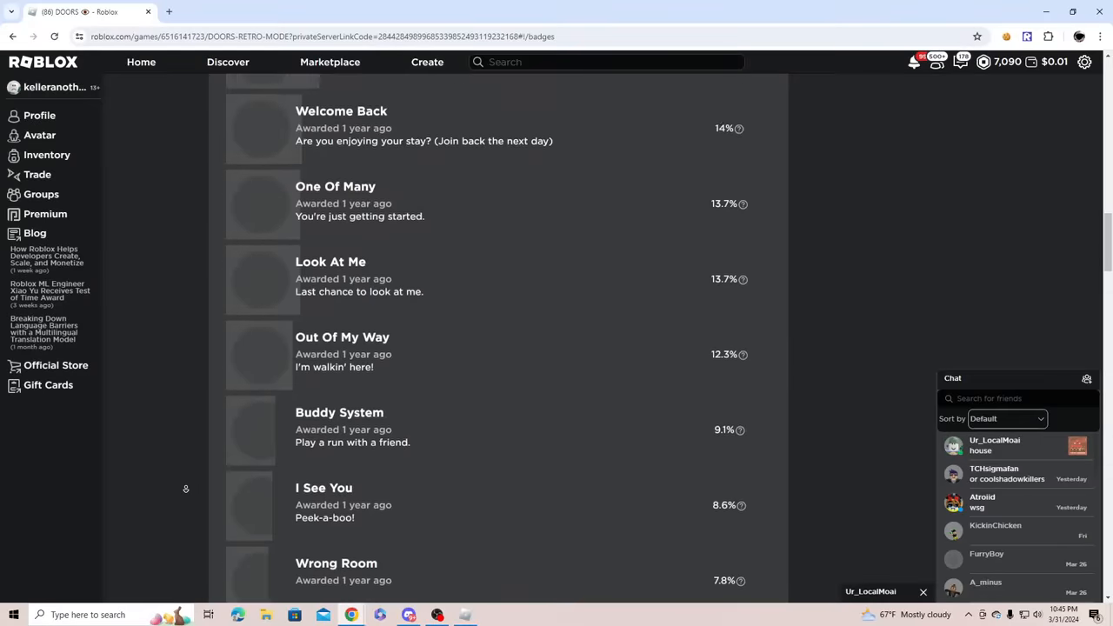
# Join DOORS Retro Mode and open doors until the Seeking Wall kills you at Door 12.
pyautogui.scroll(-3)
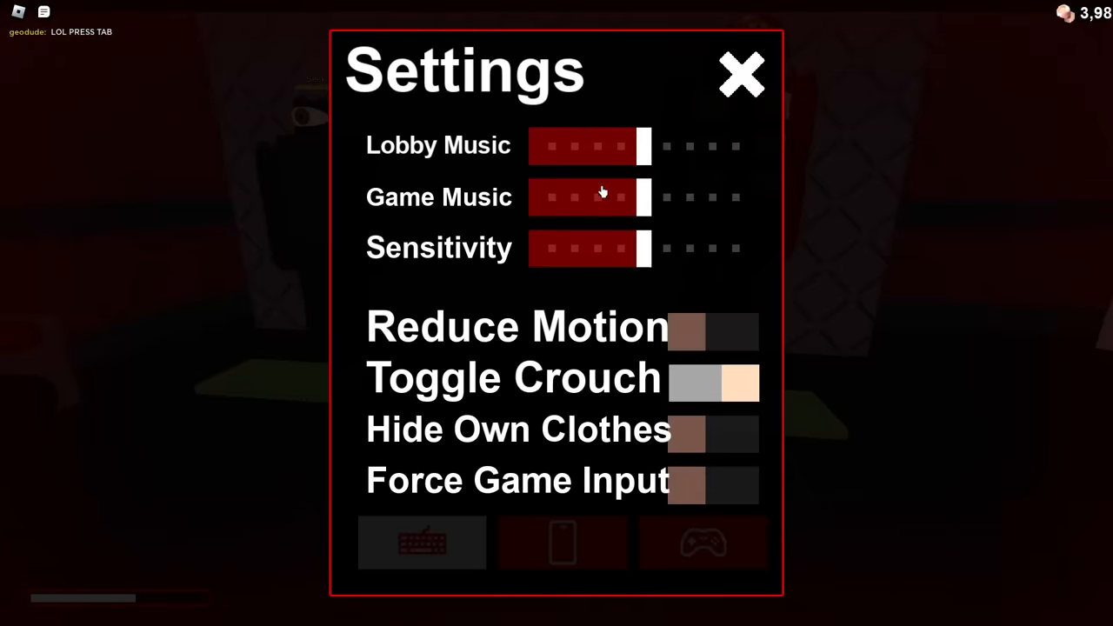
pyautogui.click(739, 73)
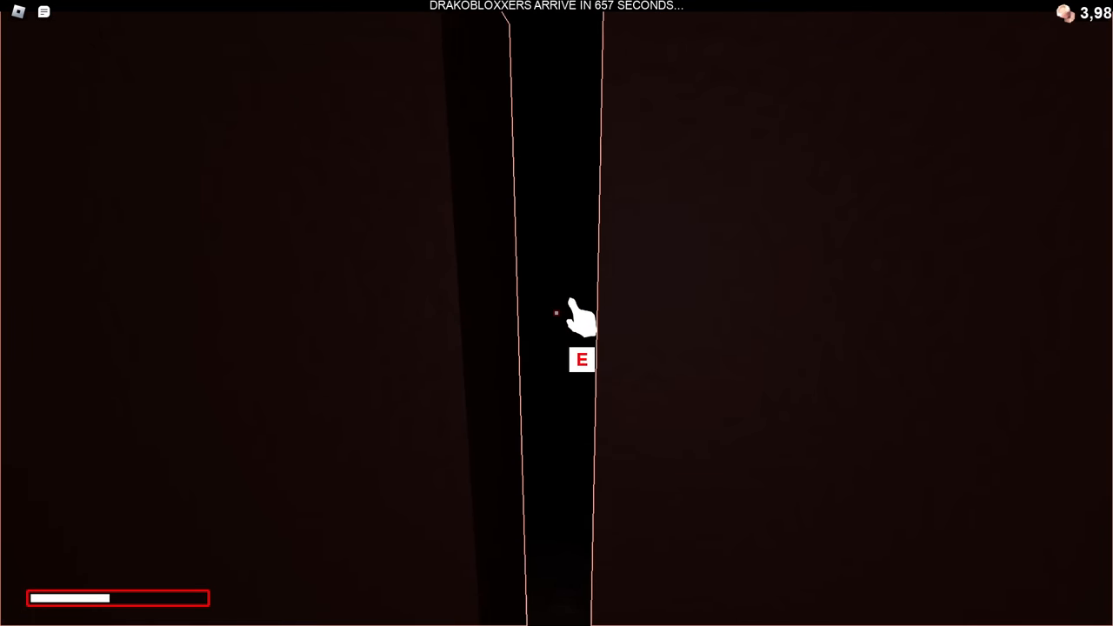
pyautogui.press('e')
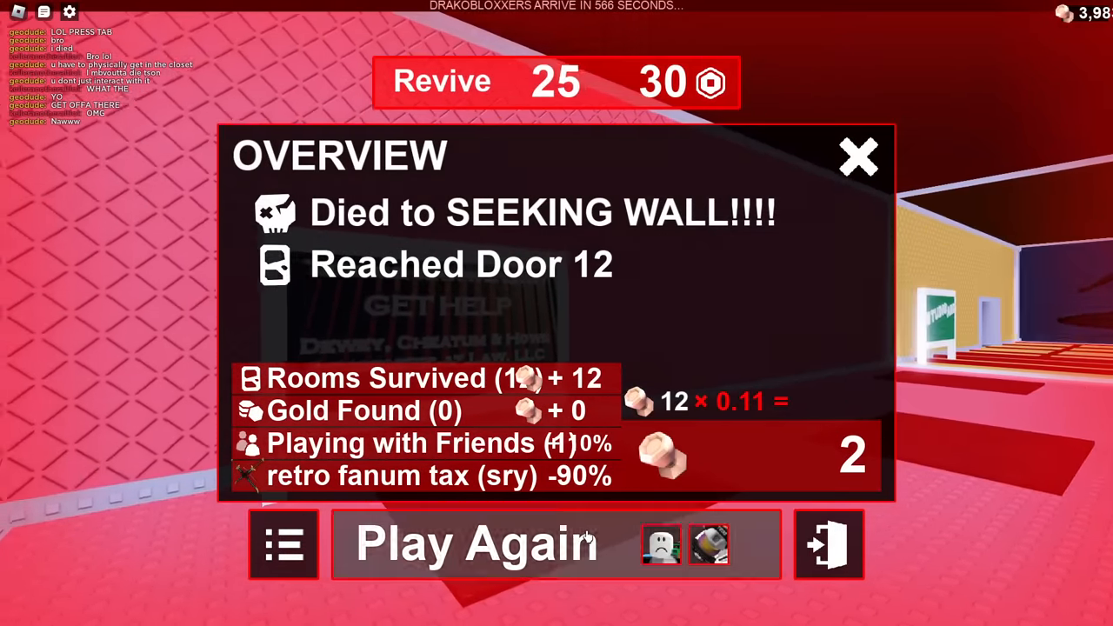
# Start a new run and go through the wooden doors toward the pink hallway.
pyautogui.click(476, 544)
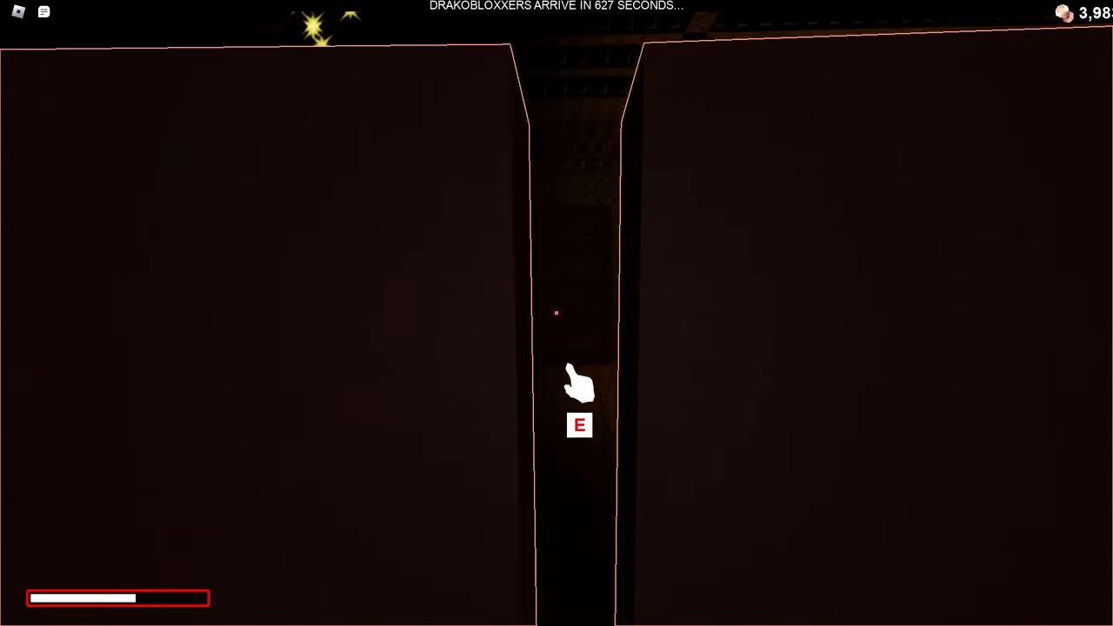
pyautogui.press('e')
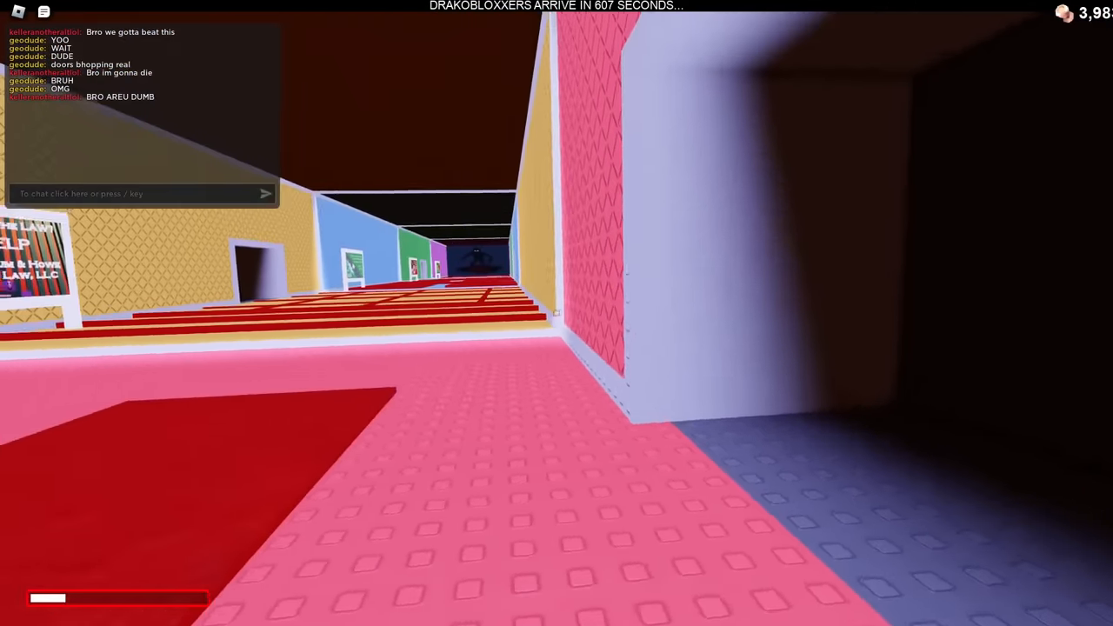
pyautogui.moveTo(557, 313)
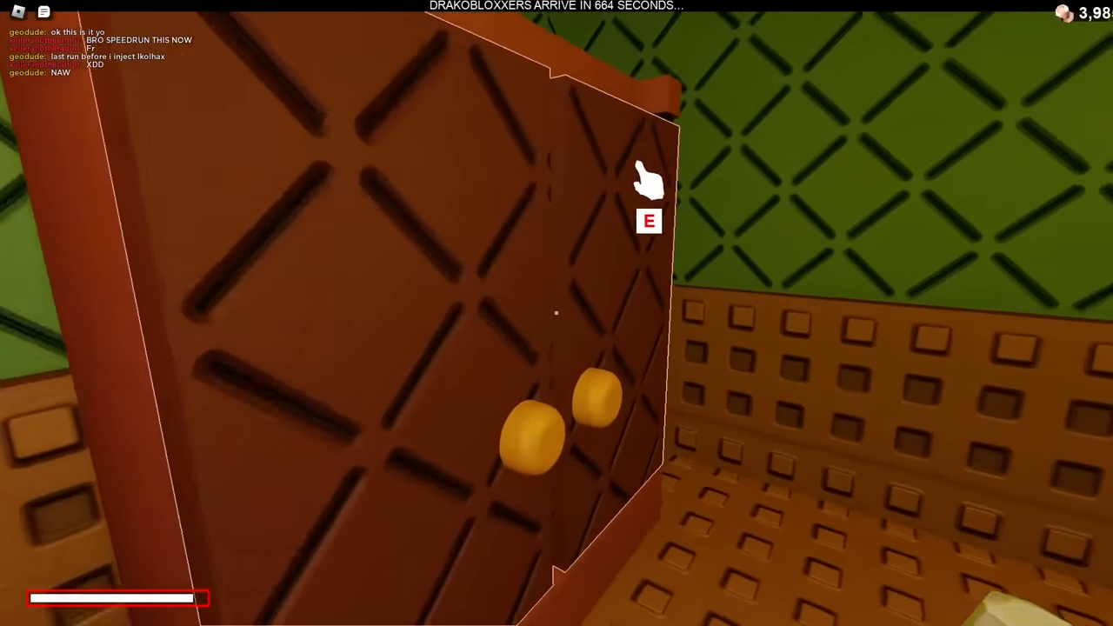
pyautogui.press('e')
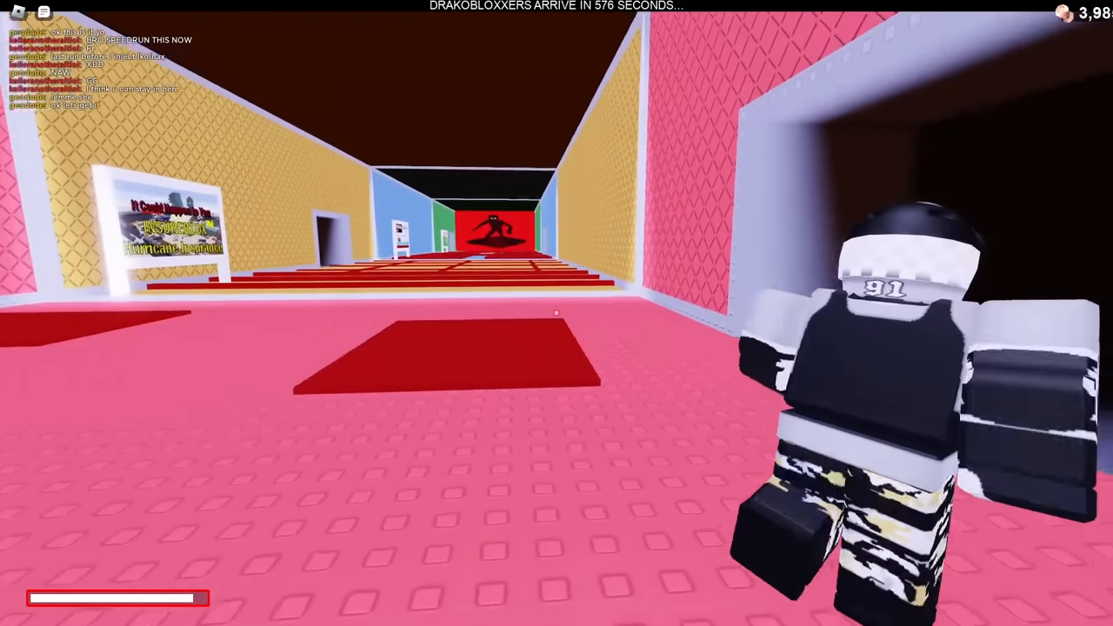
pyautogui.moveTo(557, 314)
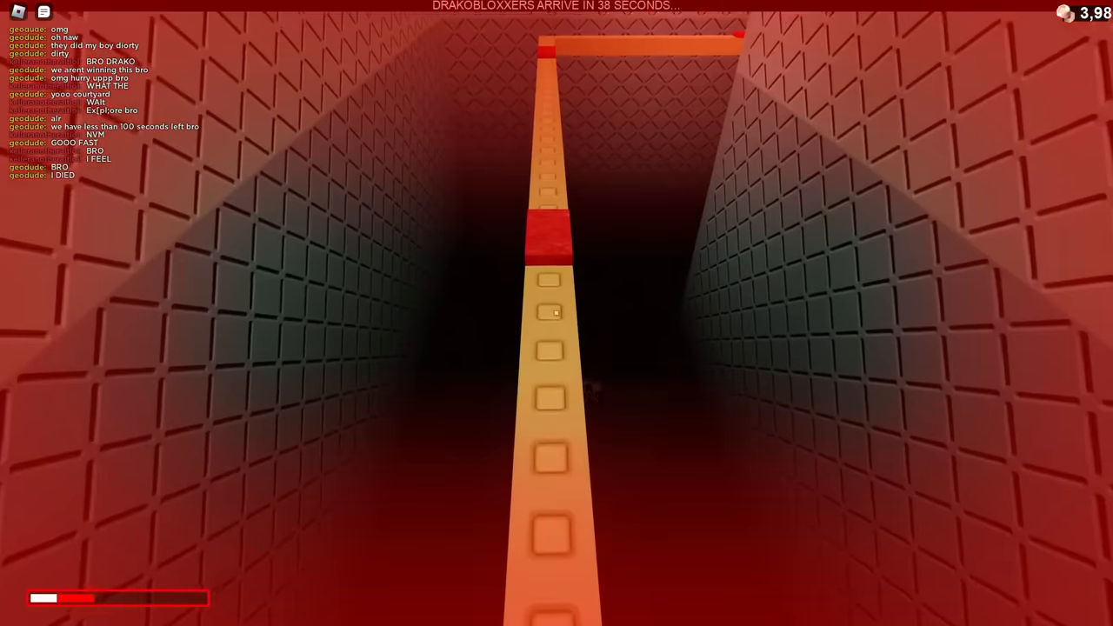
# Leave the Door 42 lava death overview and begin another retro run.
pyautogui.press('w')
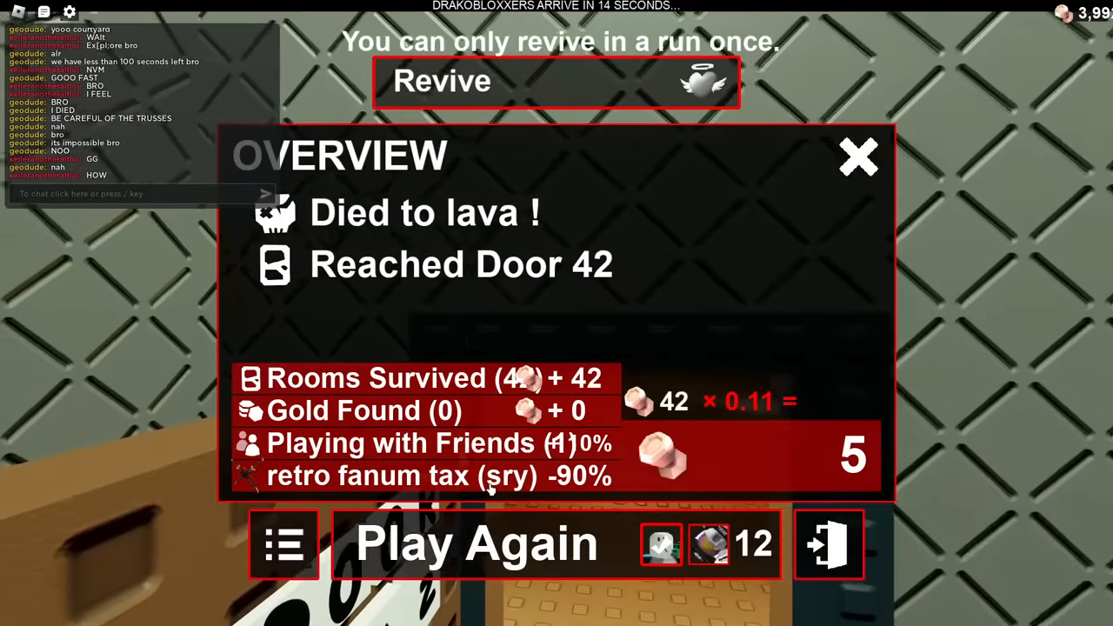
pyautogui.click(858, 156)
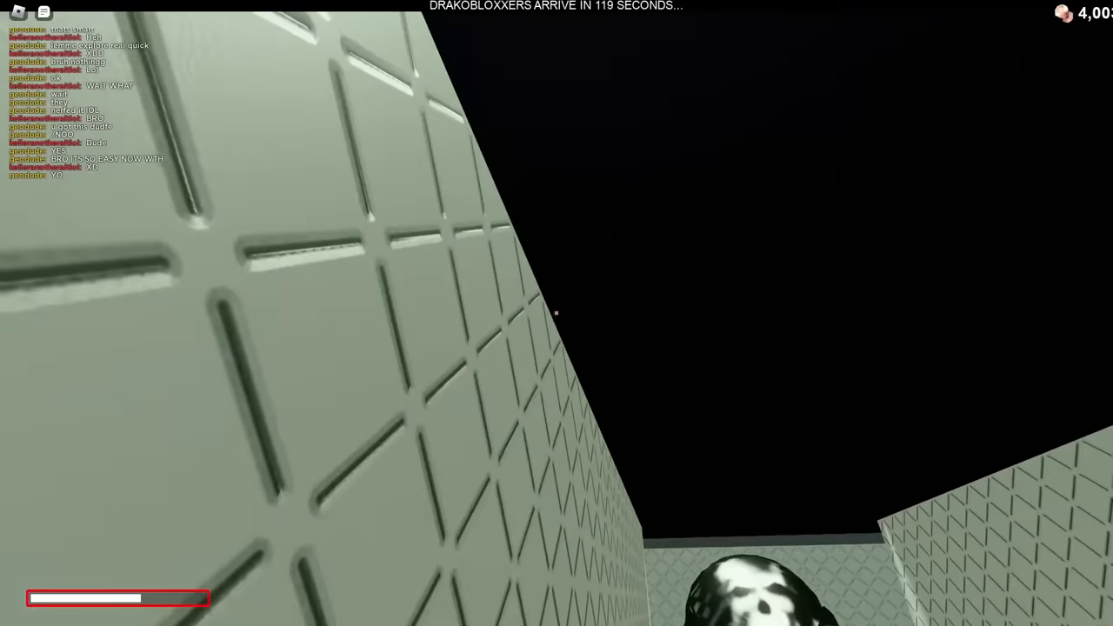
pyautogui.moveTo(557, 313)
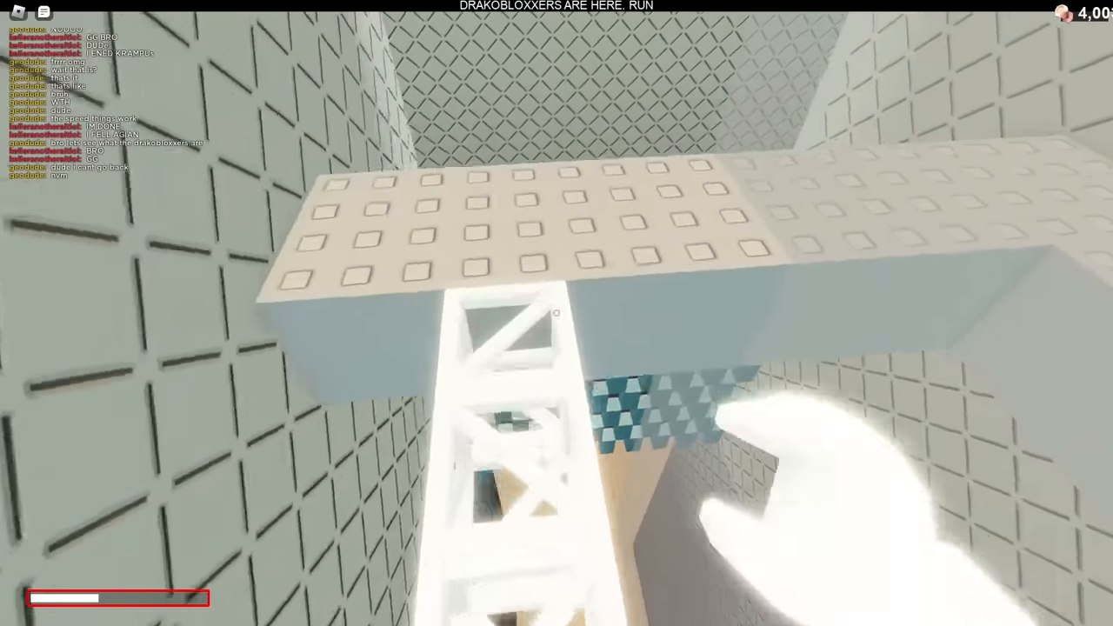
pyautogui.moveTo(557, 313)
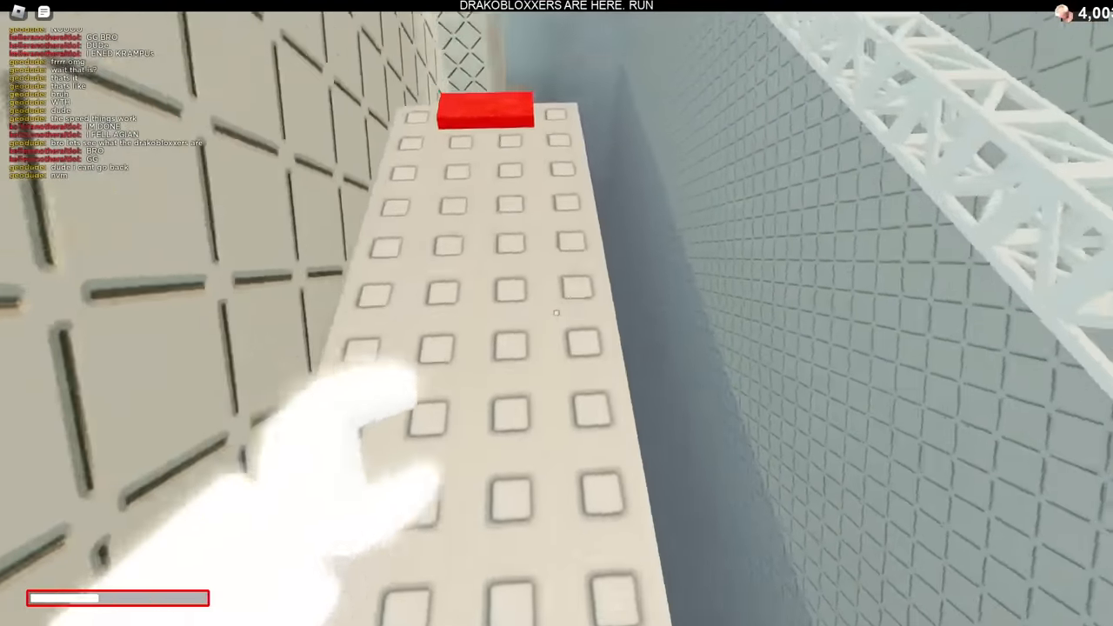